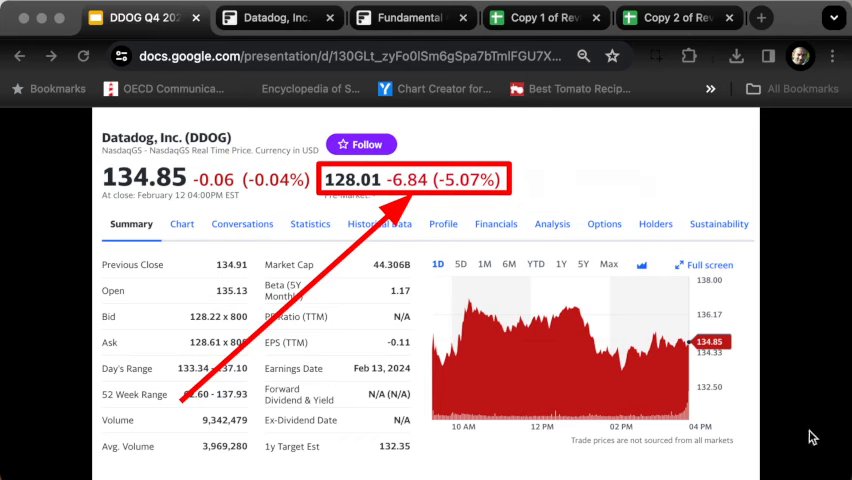
pyautogui.moveTo(806, 438)
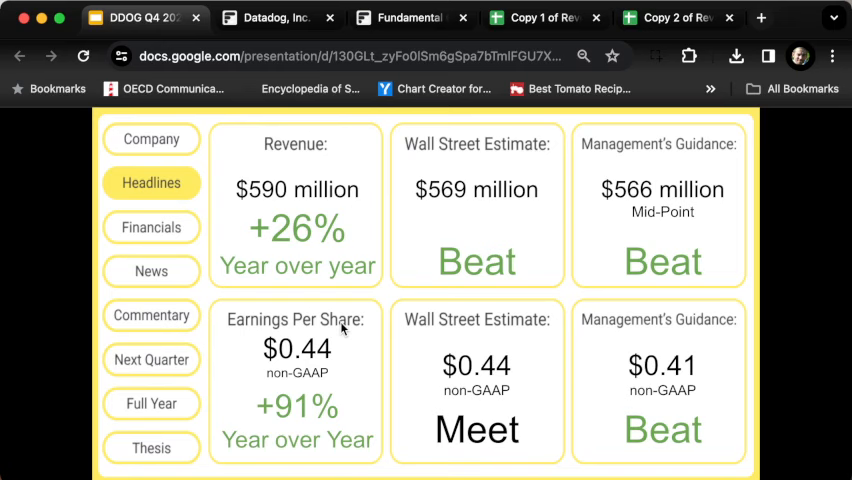
# Show the Financials slide charting Q4 2023 margins, free cash flow, net income and balance sheet
pyautogui.click(151, 227)
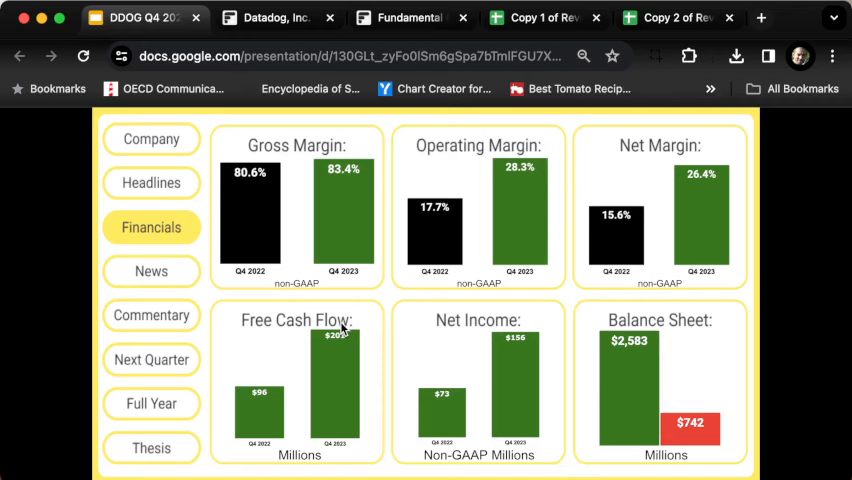
# Advance the deck to the FinChat.io 'ChatGPT for Finance' sponsor slide
pyautogui.click(151, 271)
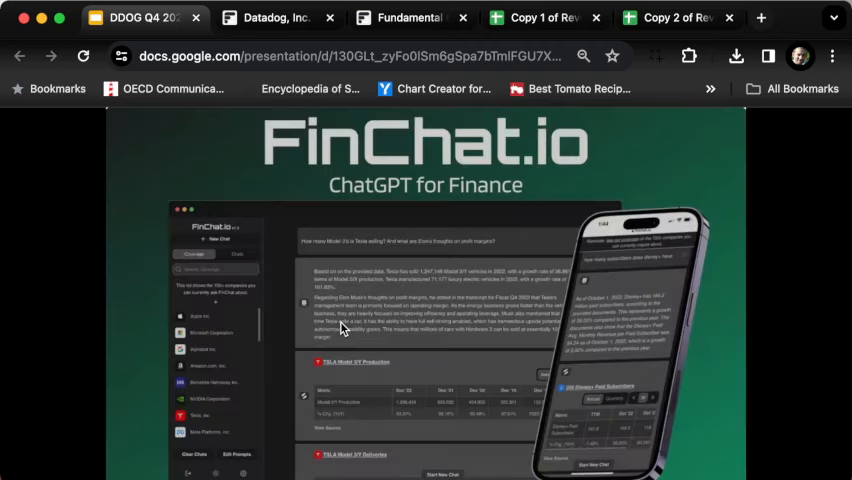
pyautogui.moveTo(278, 124)
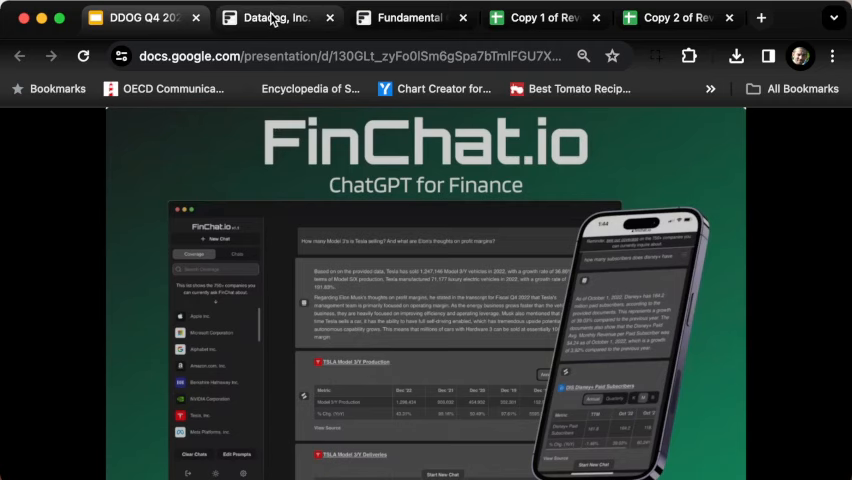
# Switch to FinChat.io's Datadog page and scroll to the Segments & KPIs customer charts
pyautogui.click(265, 18)
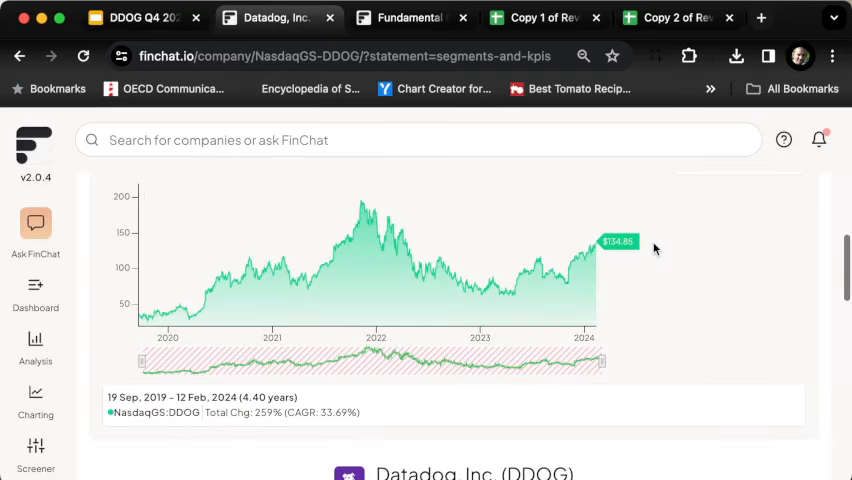
pyautogui.scroll(-3)
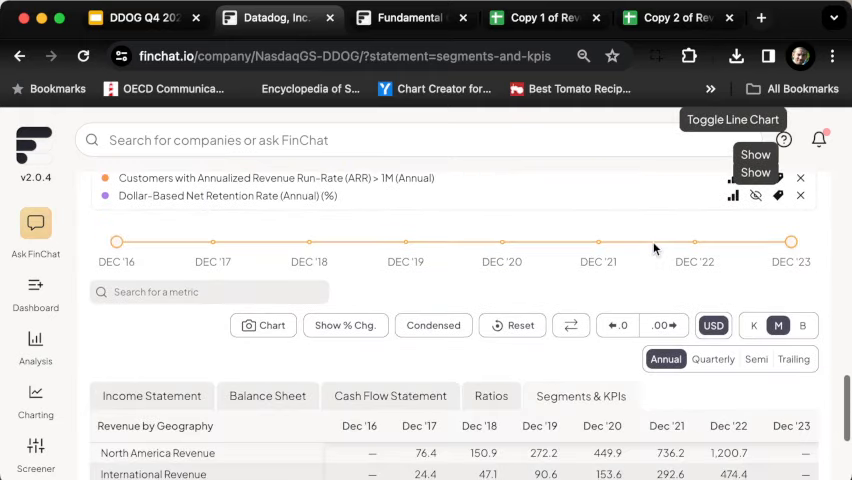
pyautogui.moveTo(559, 402)
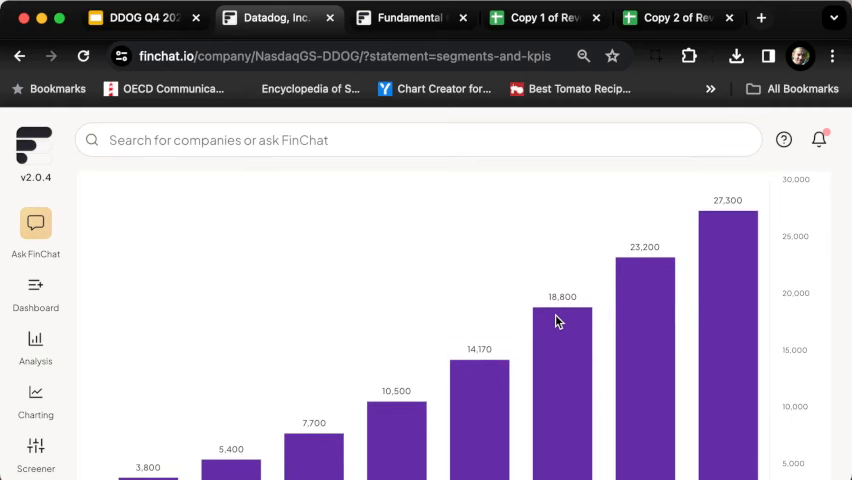
pyautogui.scroll(-3)
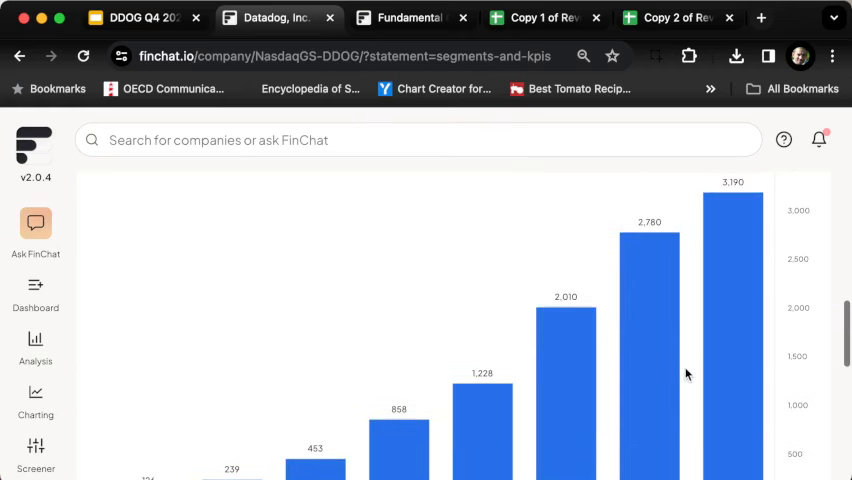
pyautogui.moveTo(668, 250)
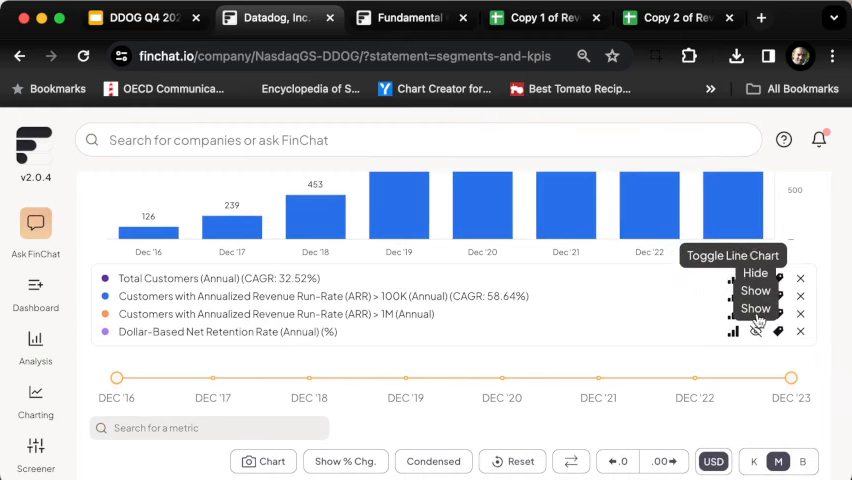
# Chart Datadog customers above $1M ARR and the dollar-based net retention rate ending at 115%
pyautogui.click(753, 273)
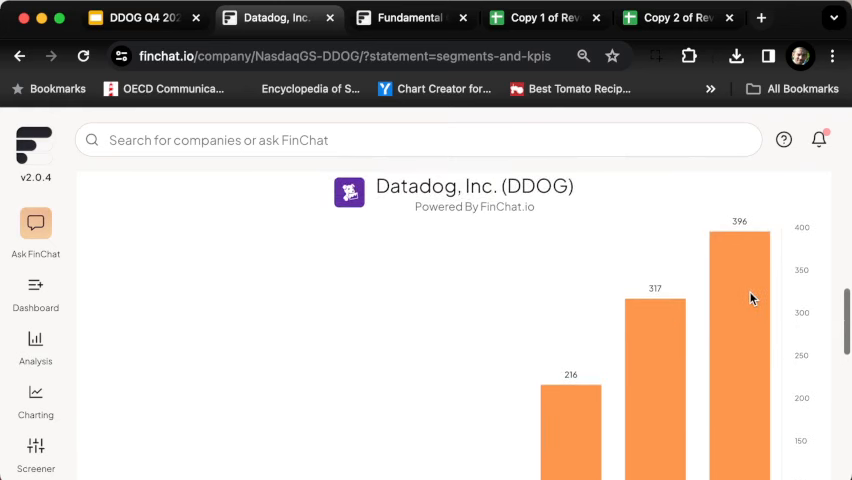
pyautogui.moveTo(752, 298)
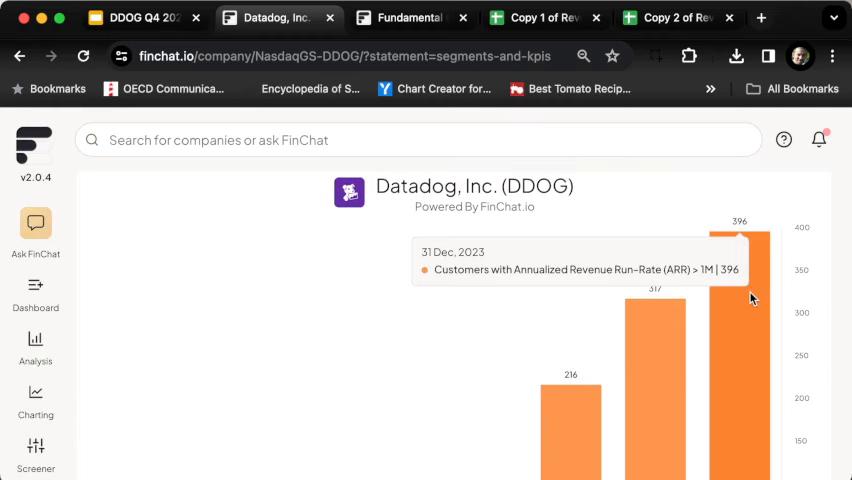
pyautogui.scroll(-3)
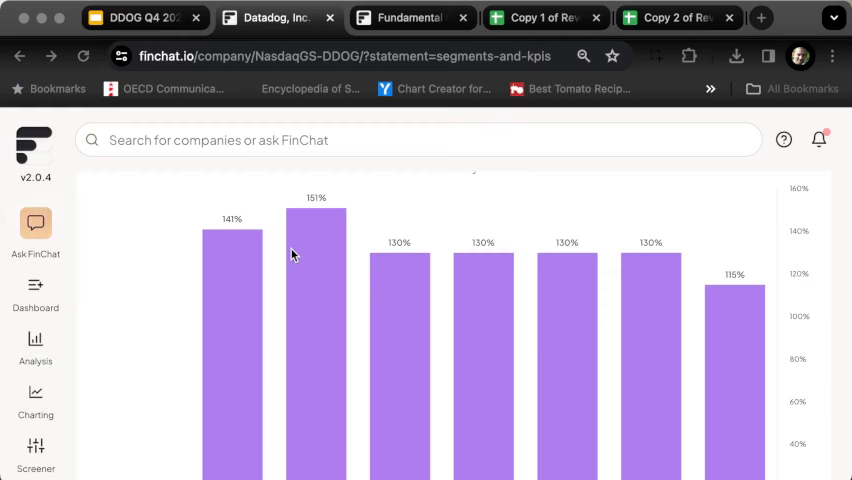
pyautogui.moveTo(240, 145)
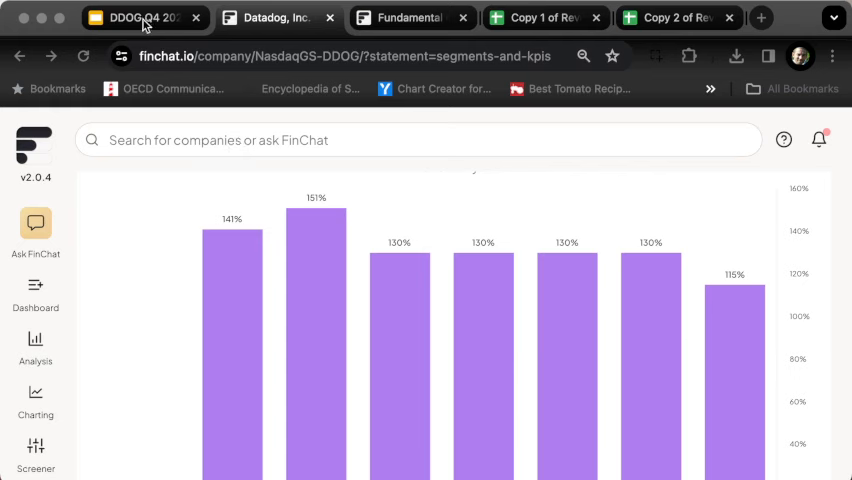
# Return to the DDOG Q4 deck on the DataDog's Widening Moat news slide
pyautogui.click(140, 18)
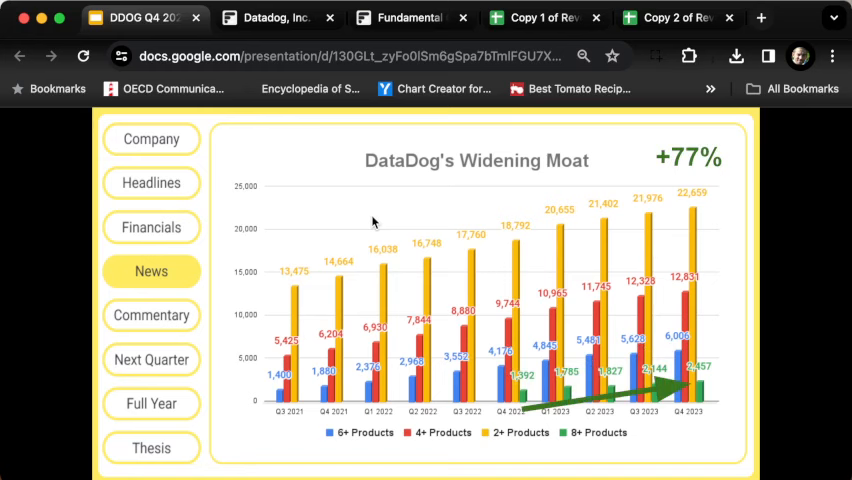
# Advance through Next Quarter to the Full Year slide: $2,565M revenue and $1.41 EPS guidance
pyautogui.click(151, 359)
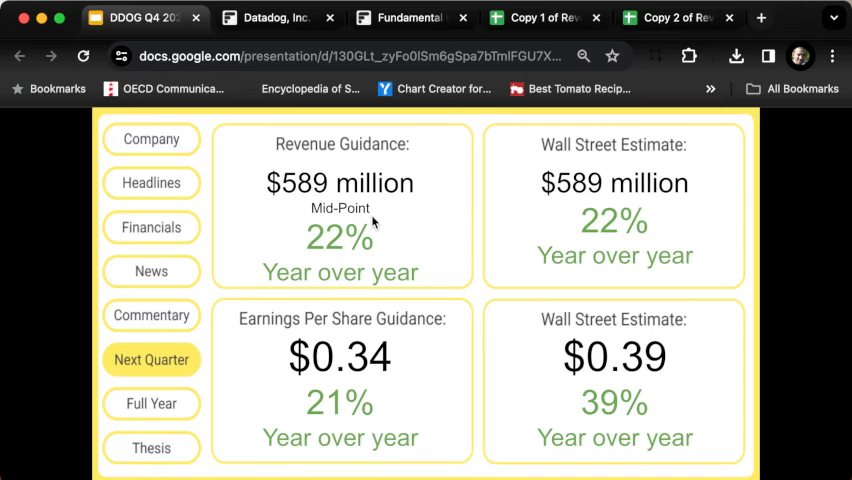
pyautogui.click(151, 403)
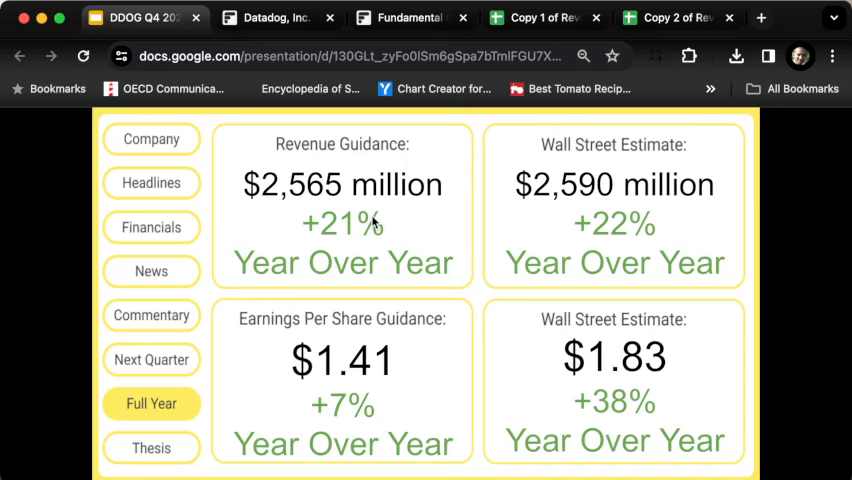
# Move on to the company lifecycle slide highlighting the self-funding stage's price-to-gross-profit metric
pyautogui.click(151, 448)
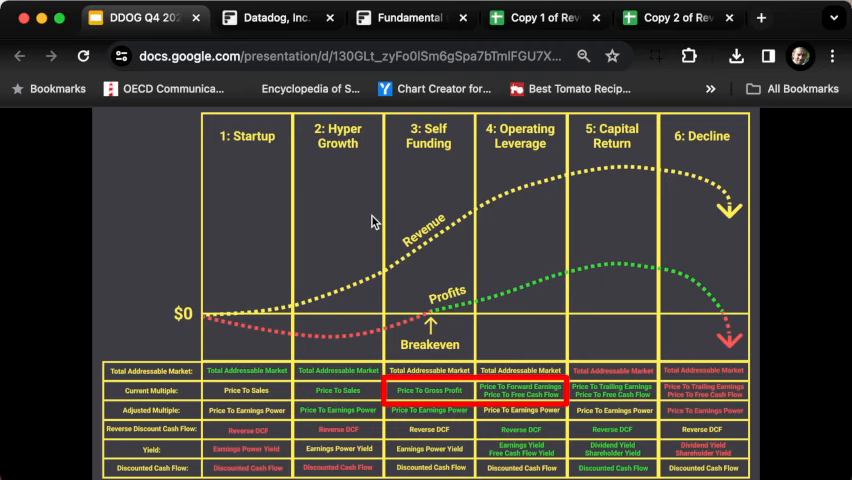
# Switch to FinChat.io's Fundamental Charting page for Datadog listing P/E and P/FCF metrics
pyautogui.click(405, 17)
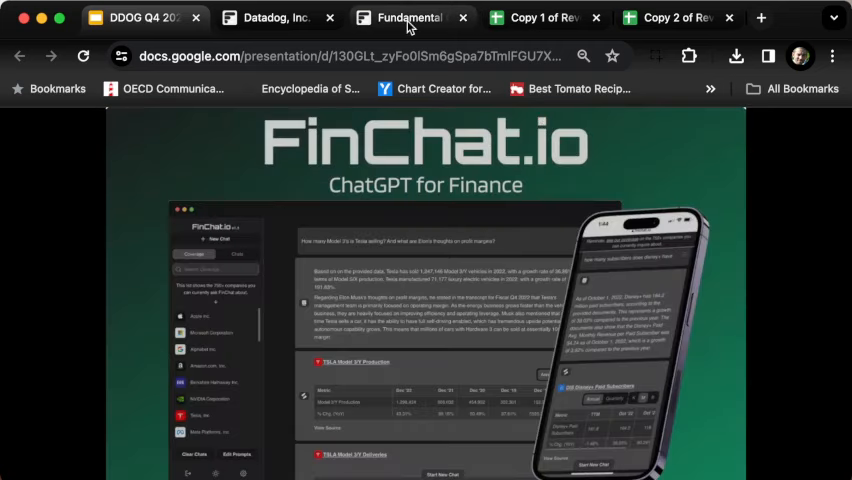
pyautogui.click(403, 17)
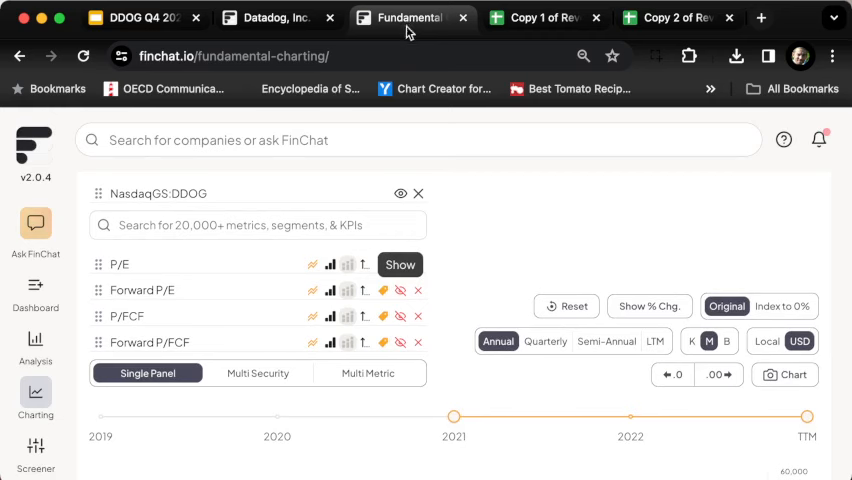
pyautogui.moveTo(540, 244)
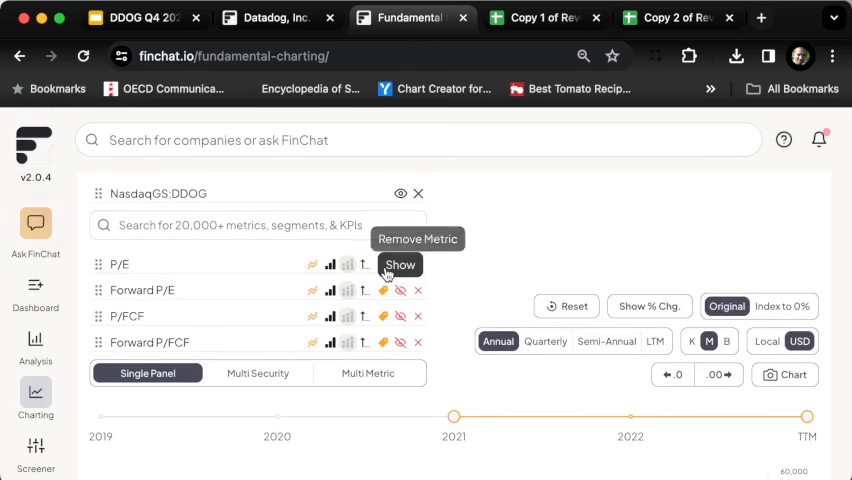
# Replace Datadog's trailing P/E with Forward P/E on the chart, peaking around 208.6
pyautogui.click(400, 264)
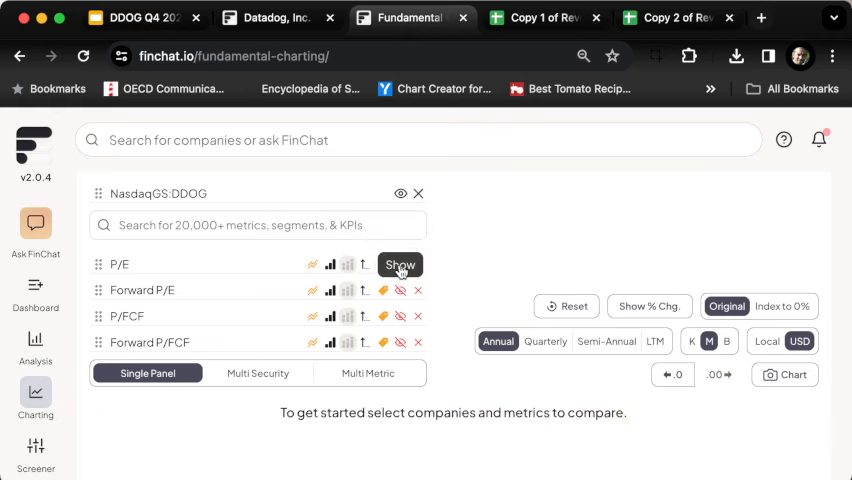
pyautogui.scroll(-3)
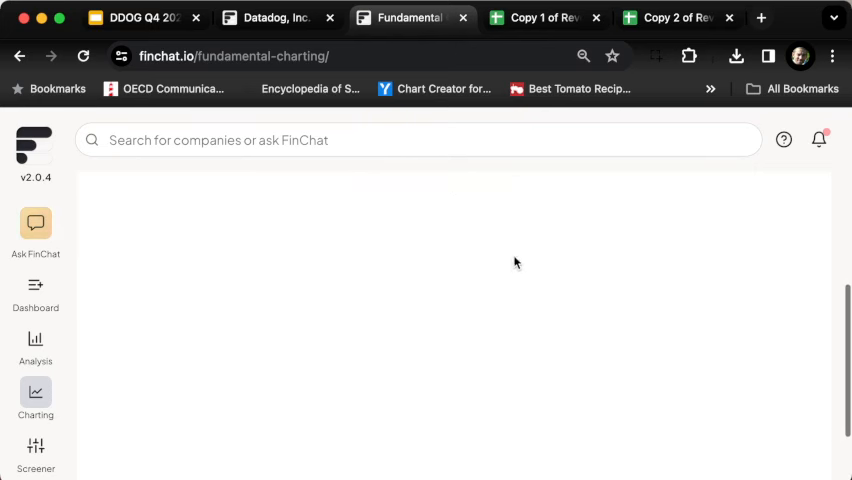
pyautogui.moveTo(799, 12)
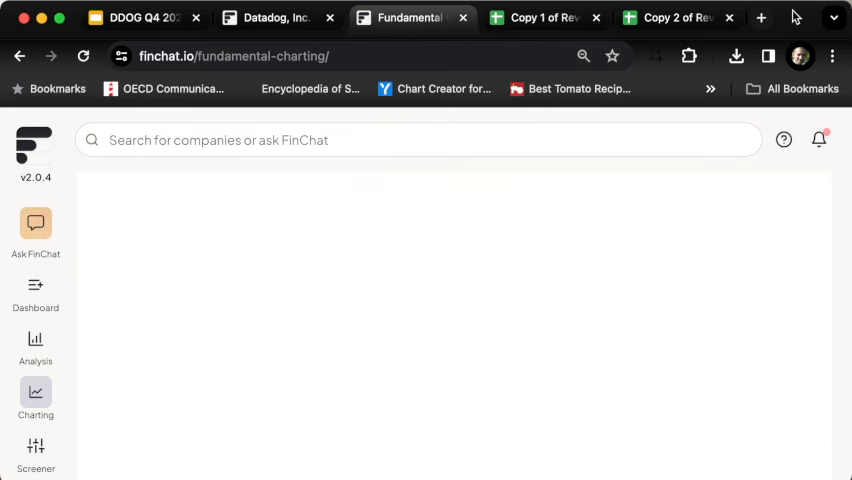
pyautogui.moveTo(556, 258)
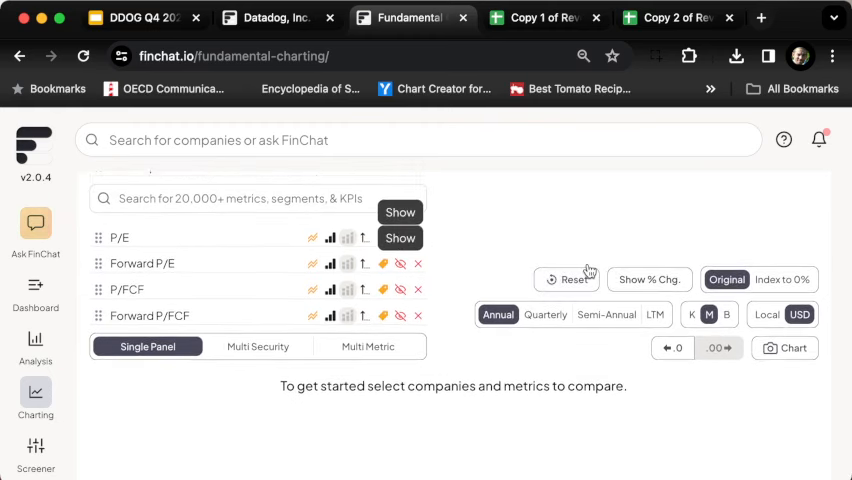
pyautogui.moveTo(468, 285)
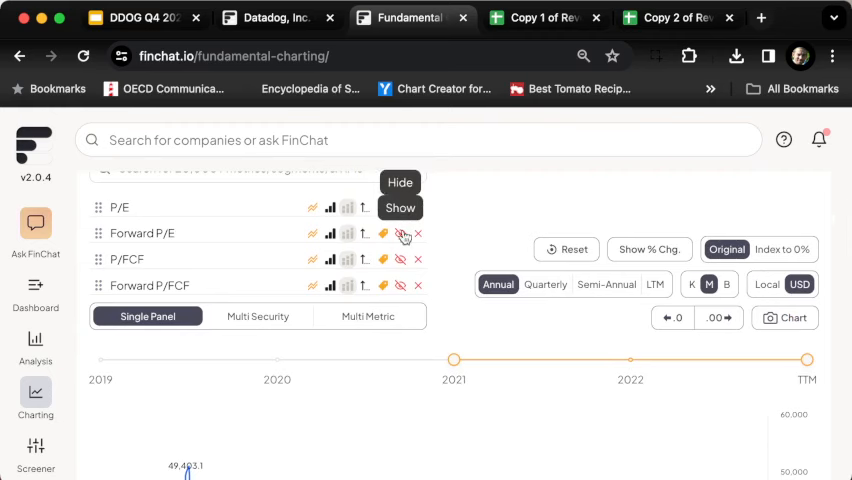
pyautogui.click(400, 234)
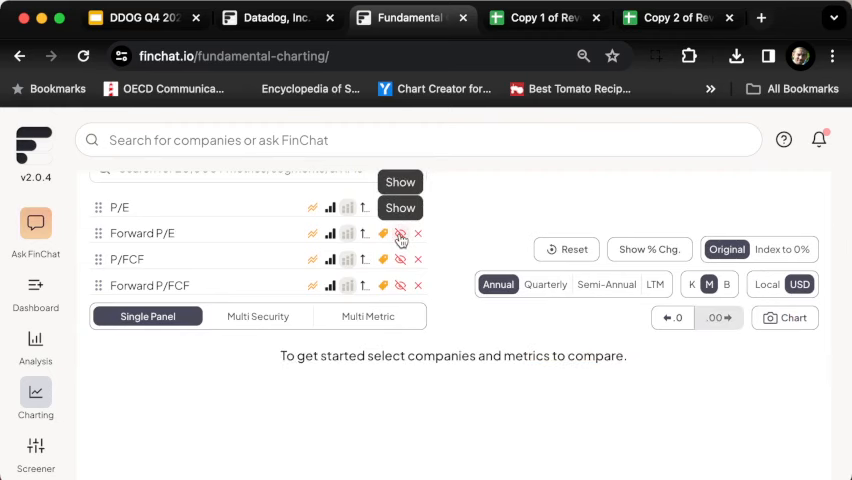
pyautogui.click(399, 232)
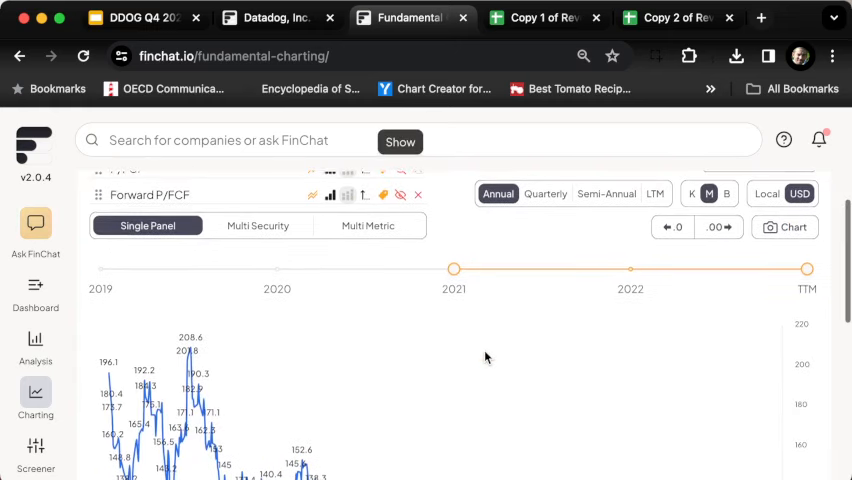
# Scroll down to the Datadog valuation multiple chart
pyautogui.scroll(-3)
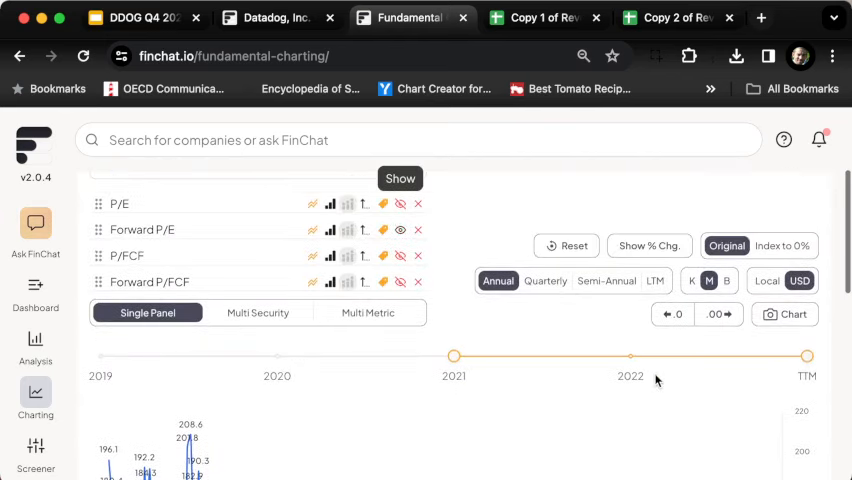
pyautogui.moveTo(397, 231)
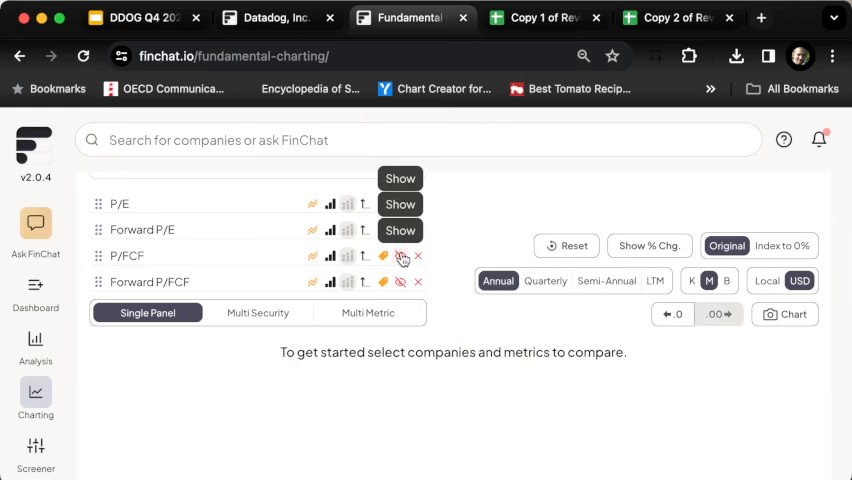
pyautogui.moveTo(405, 260)
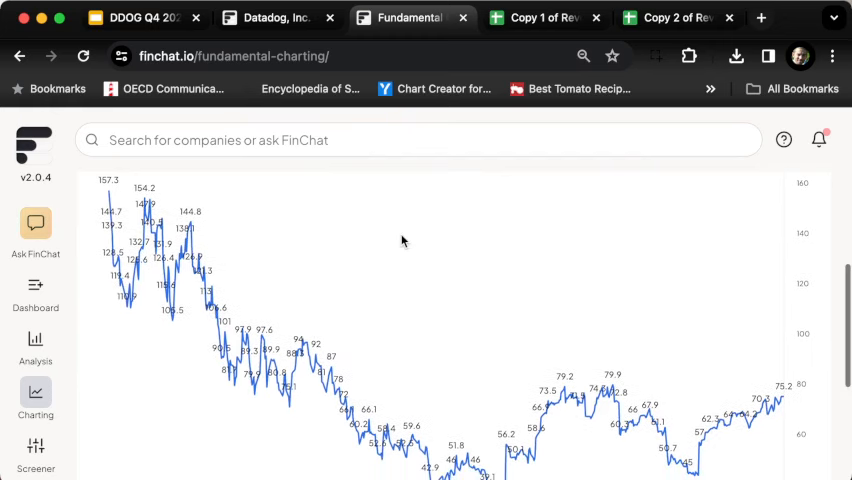
pyautogui.moveTo(432, 267)
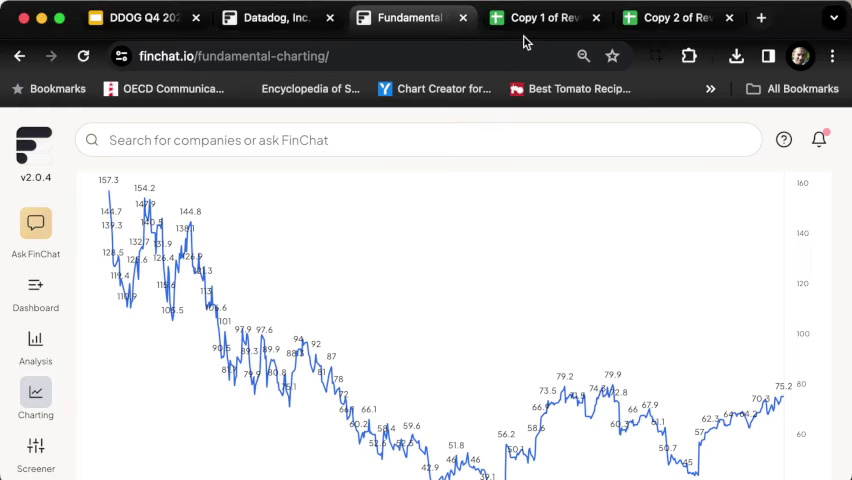
# Switch to the DDOG reverse DCF spreadsheet showing $135.16 intrinsic value versus $132.00 share price
pyautogui.click(540, 18)
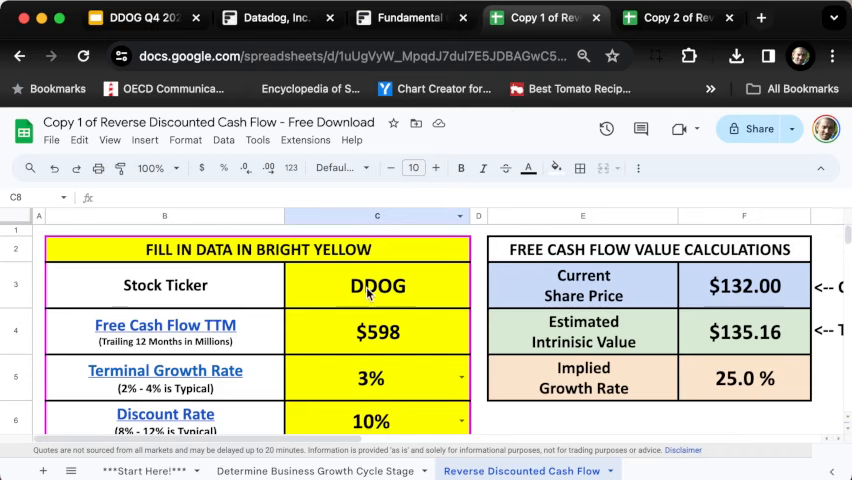
pyautogui.scroll(-3)
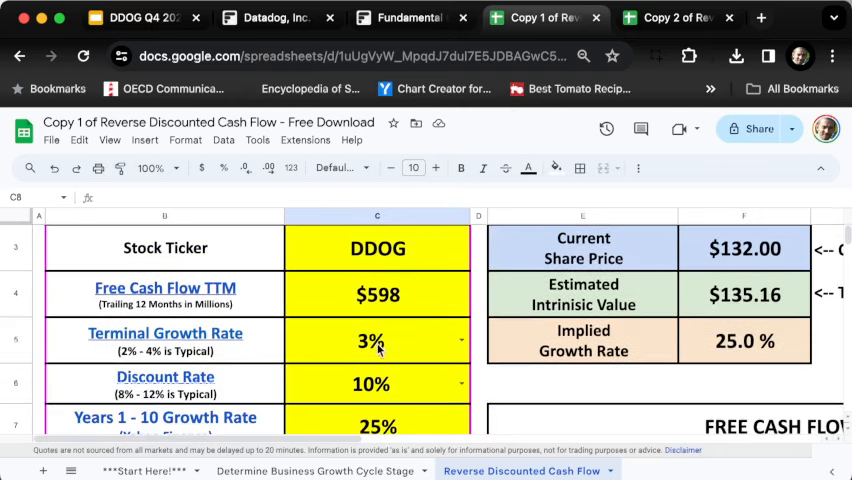
pyautogui.moveTo(380, 398)
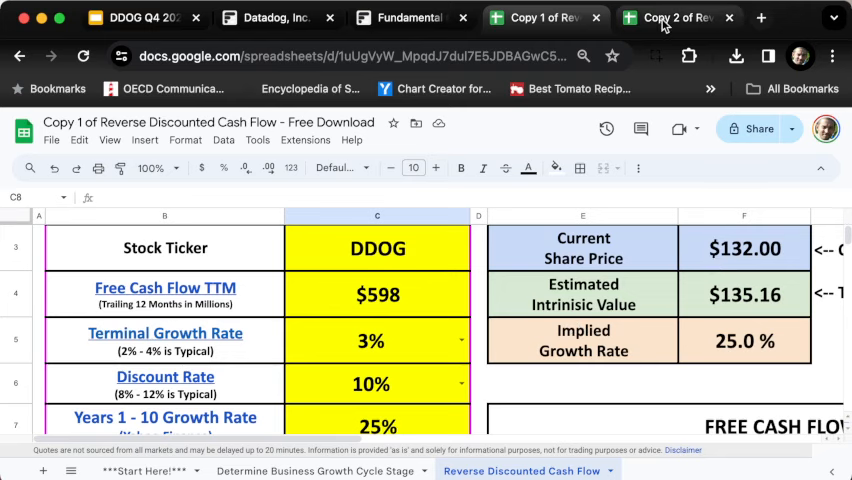
pyautogui.click(685, 18)
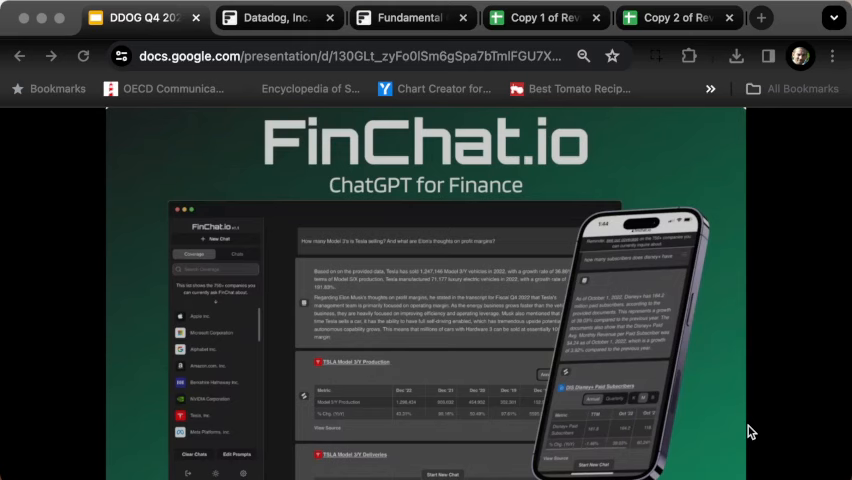
pyautogui.moveTo(296, 270)
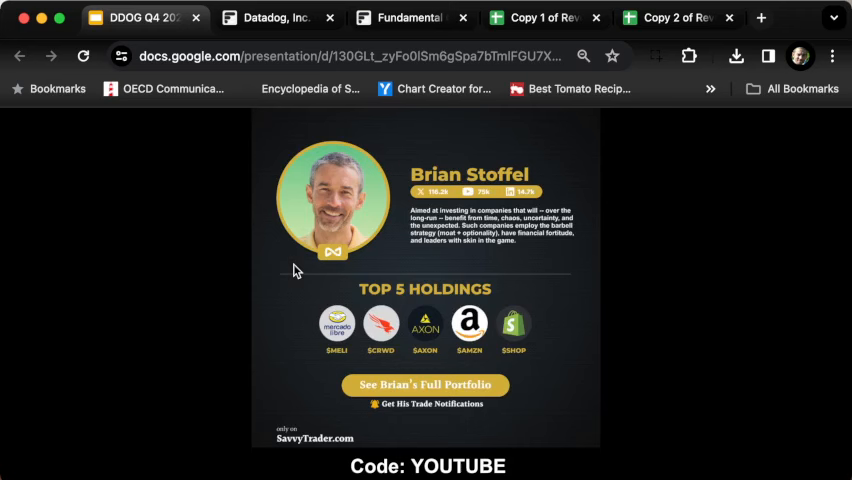
pyautogui.moveTo(497, 435)
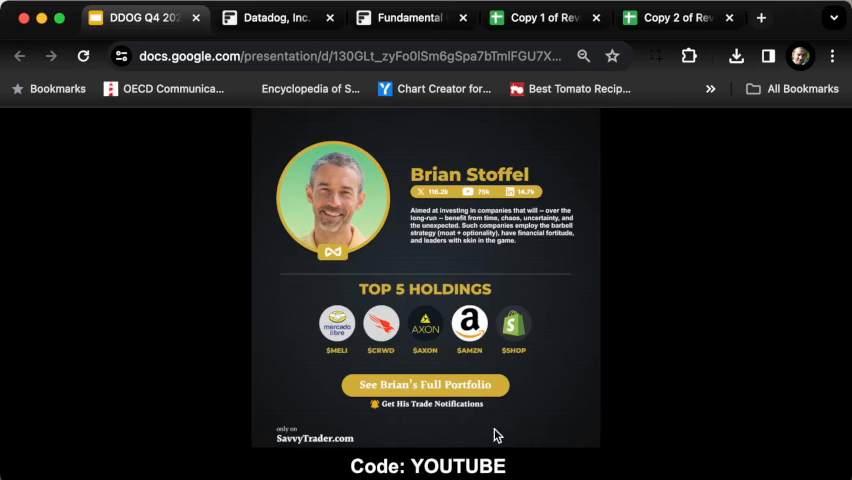